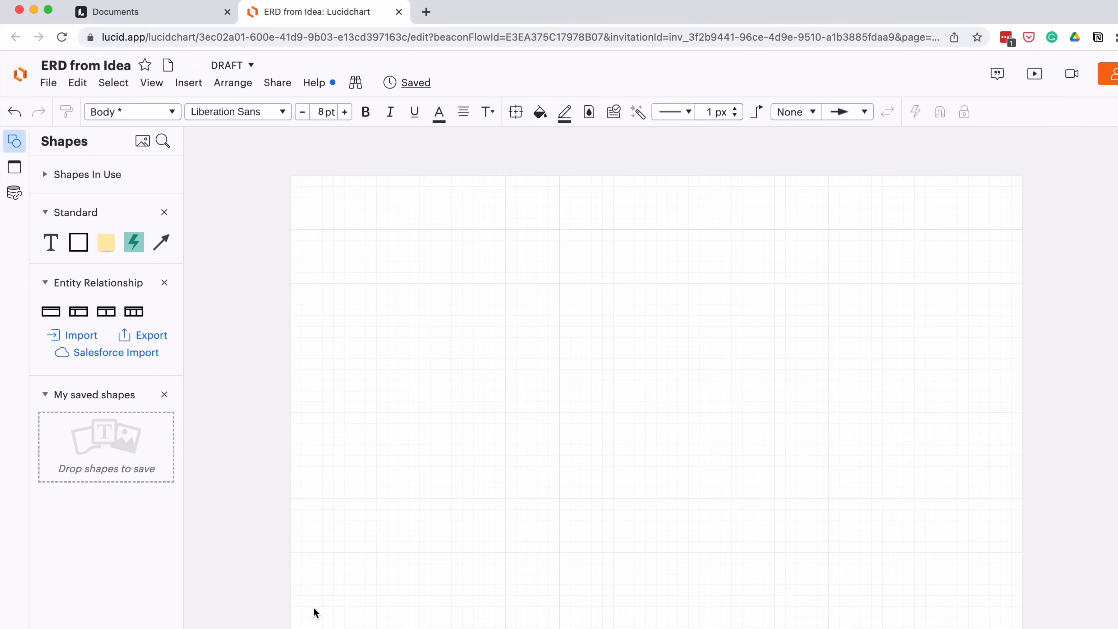
mouse_move(293, 581)
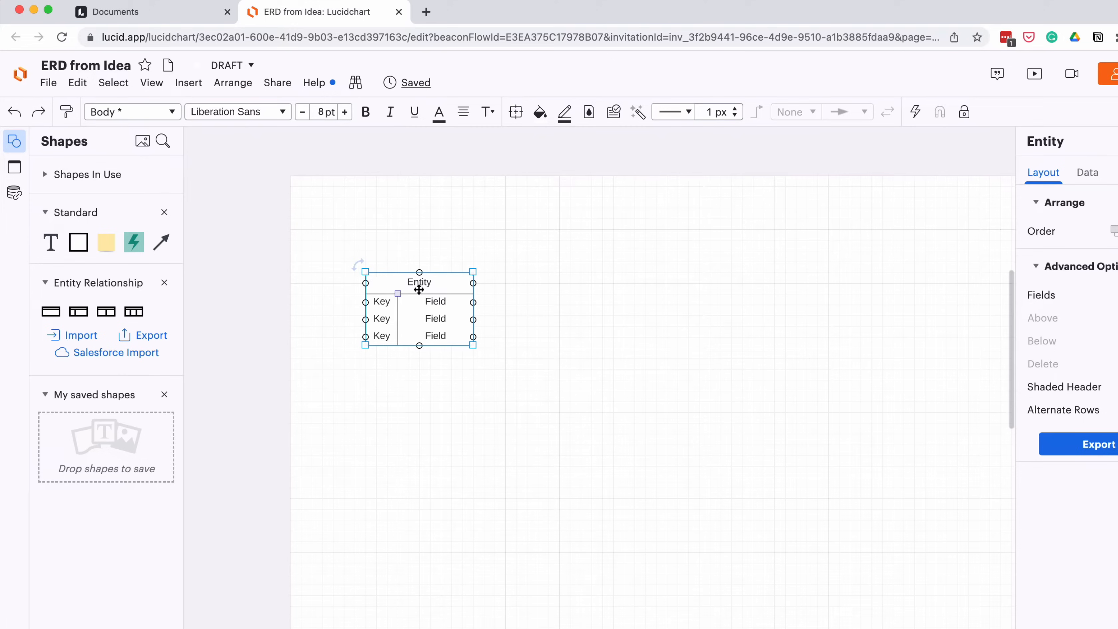
Name the two new entity tables 'patient' and 'appointment'
type("patient")
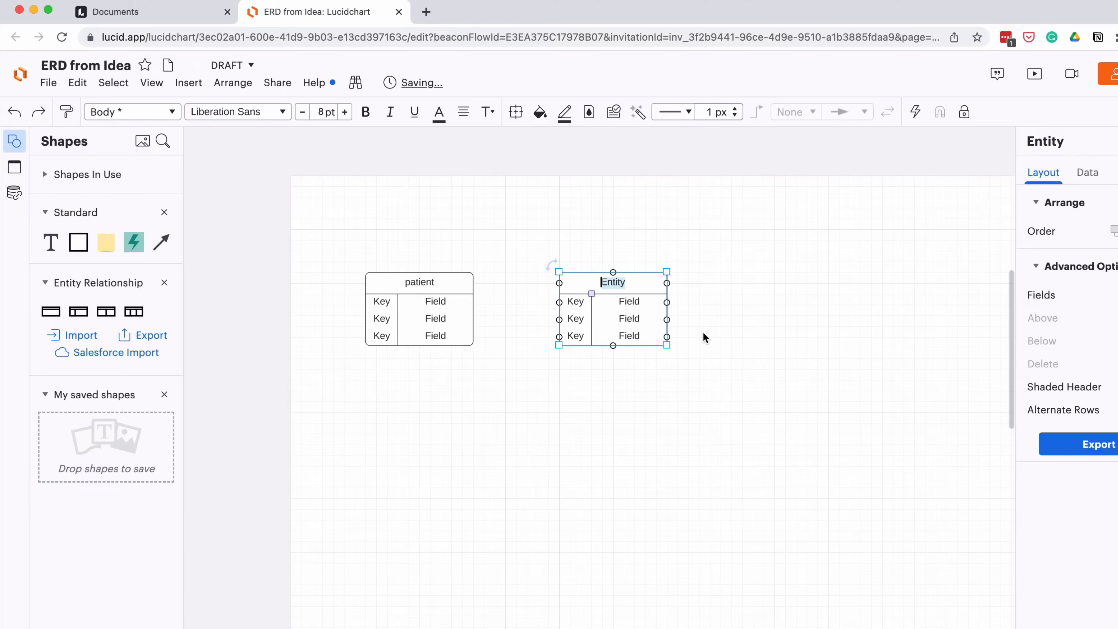
type("appointment")
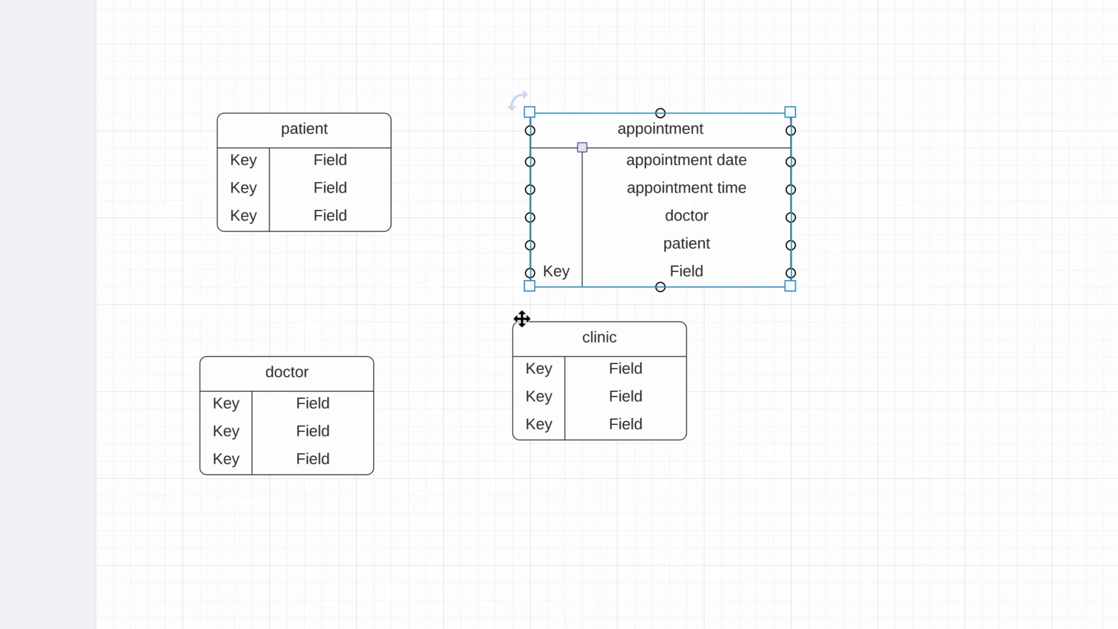
Fill the appointment table's fields: appointment date, appointment time, doctor, patient, arrival time
type("arrival time")
left_click(329, 216)
type("d")
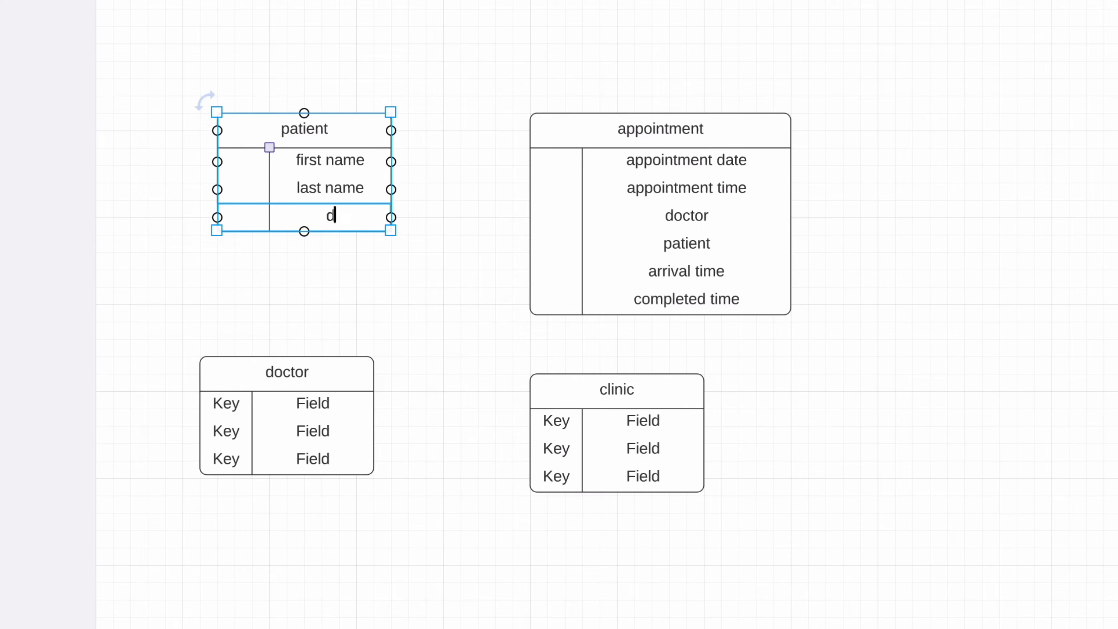
Enter 'date of birth' as the patient table's third field after first and last name
type("ate of birth")
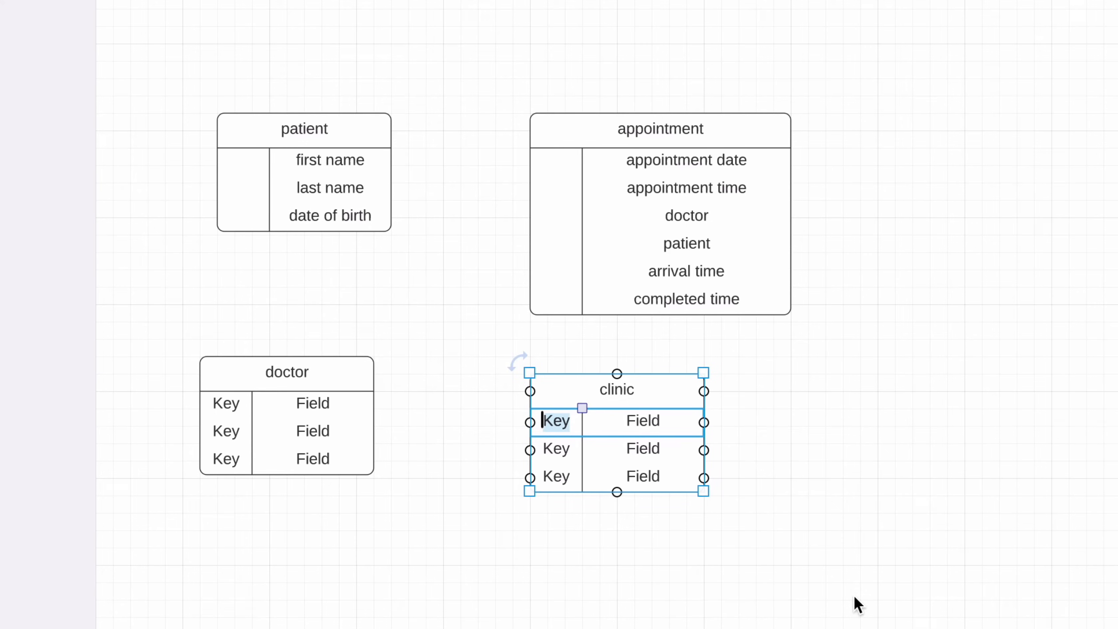
Give the clinic table the fields 'name' and 'address'
type("name")
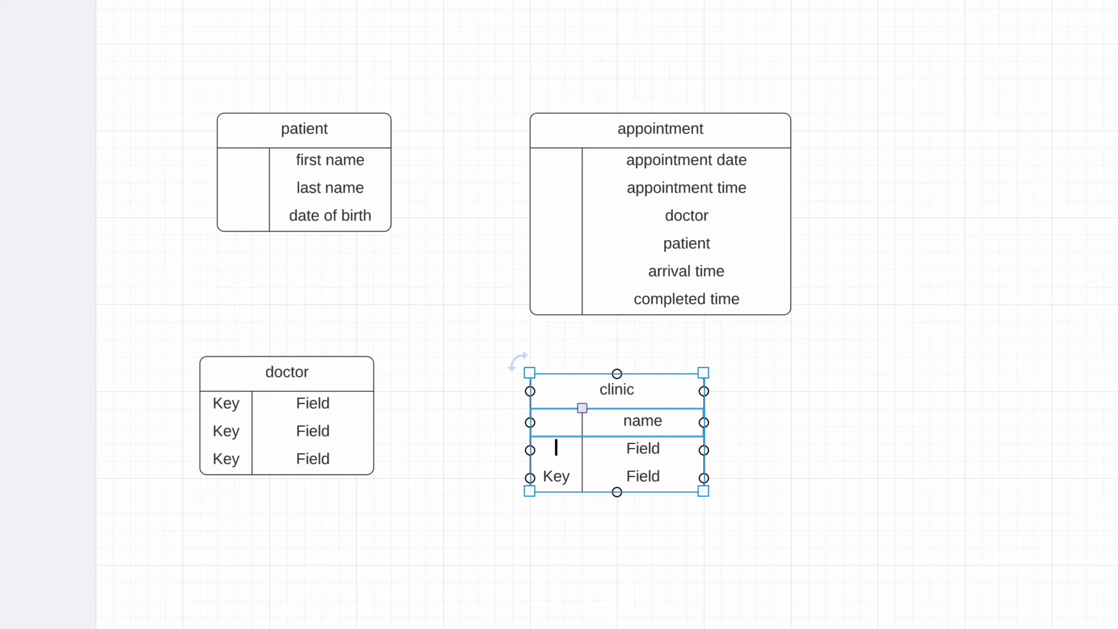
type("address")
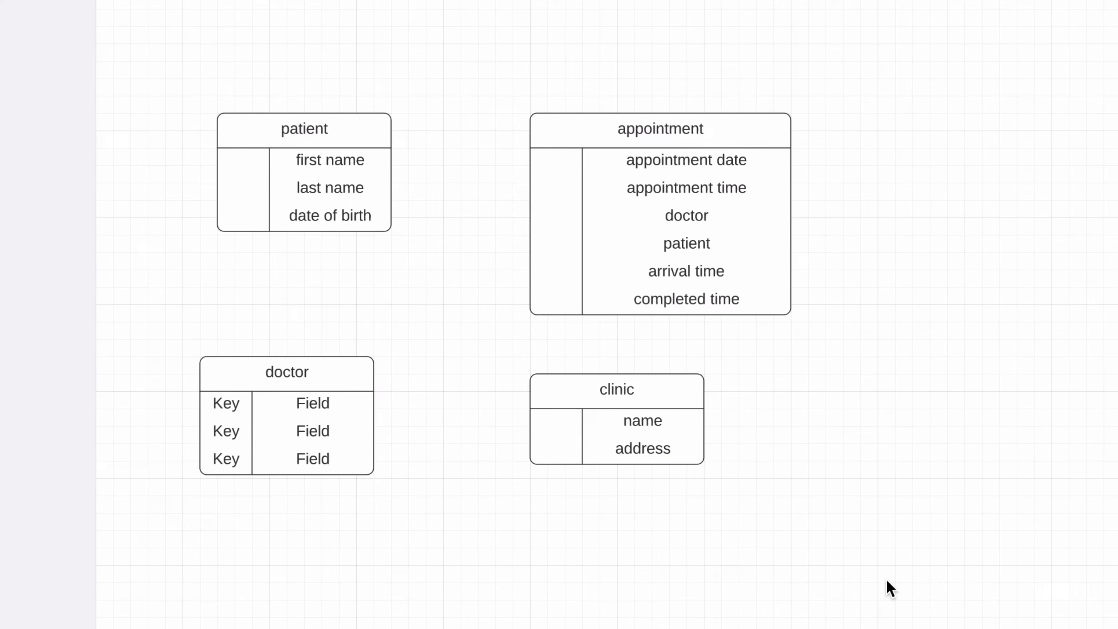
Give the doctor table the fields 'first name' and 'last name'
double_click(226, 403)
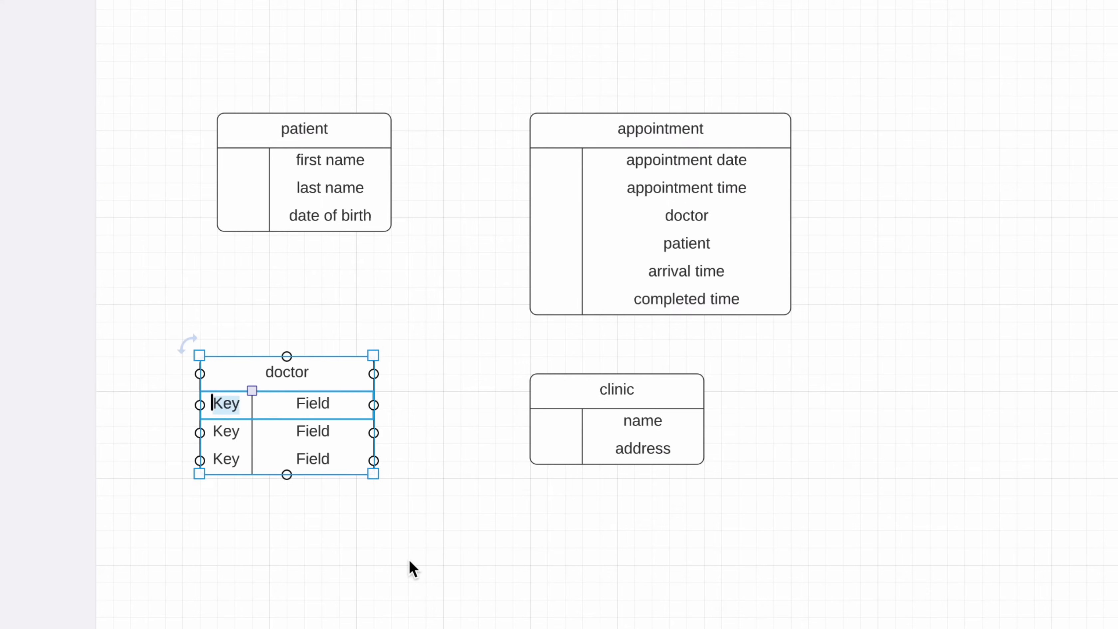
type("first name")
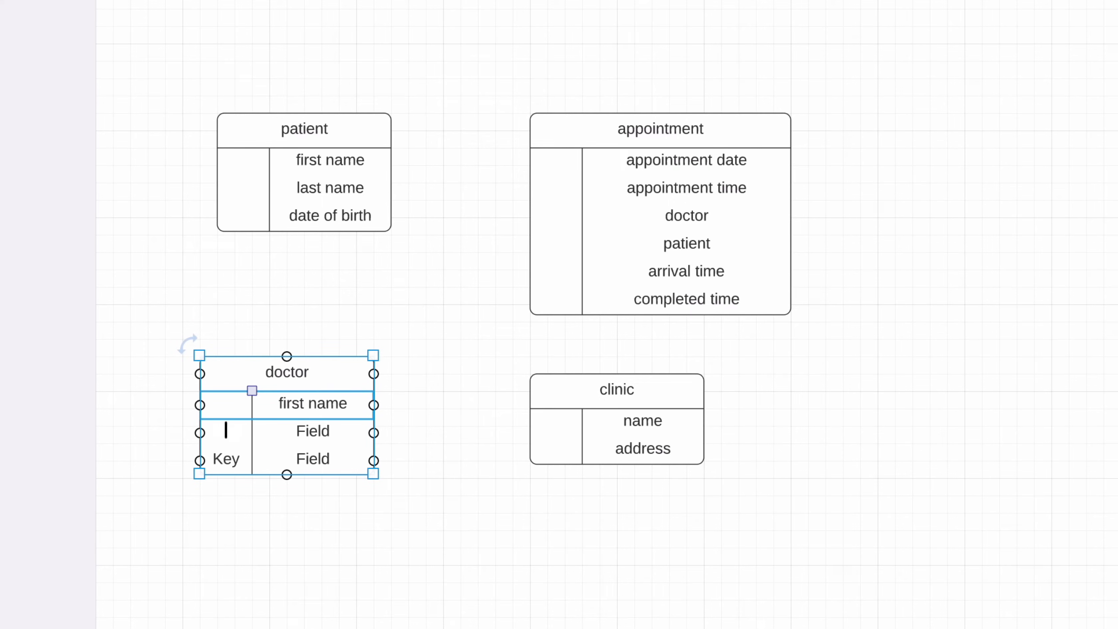
type("last name")
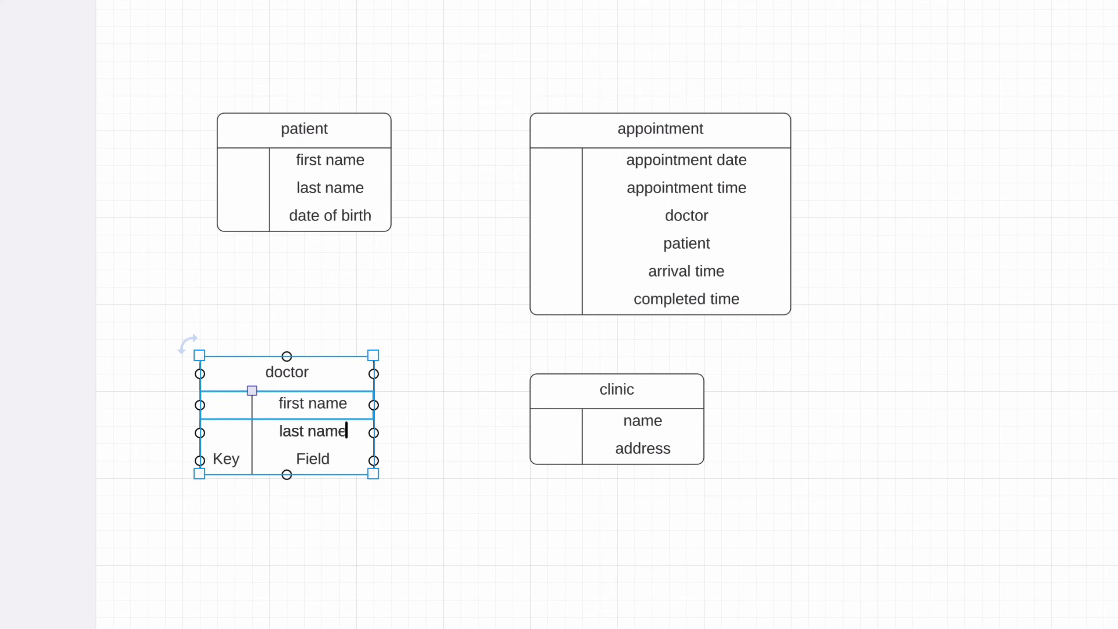
mouse_move(453, 591)
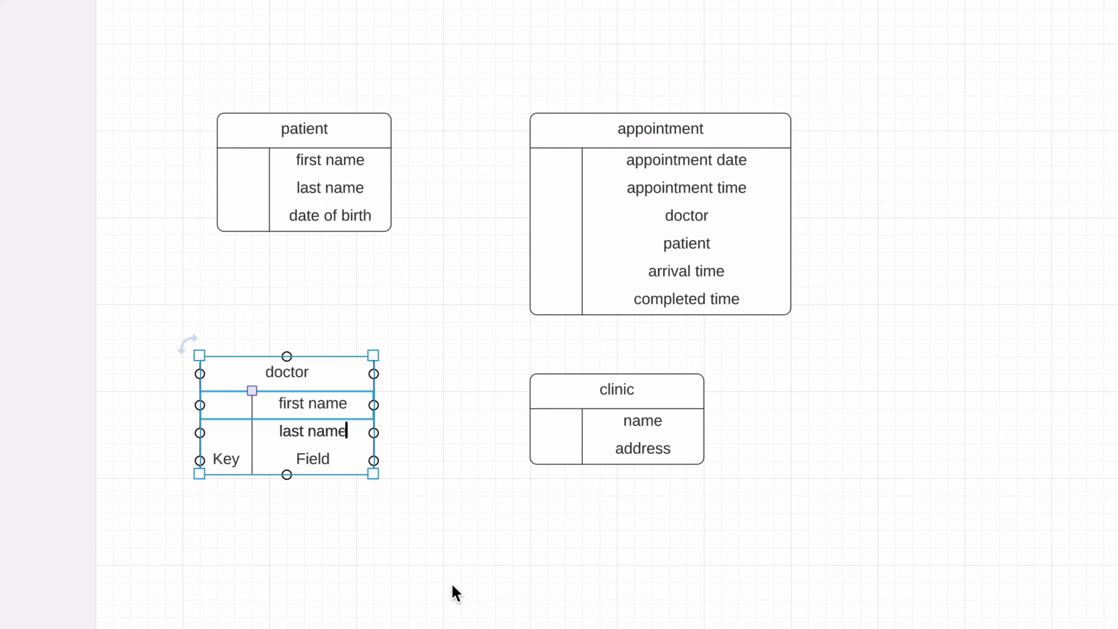
mouse_move(492, 598)
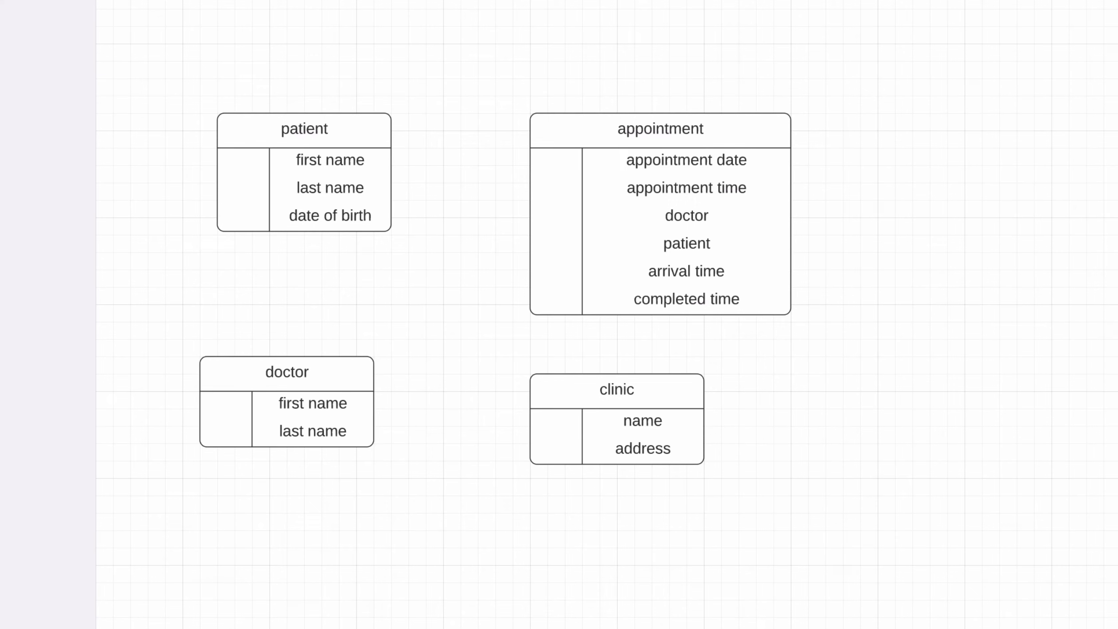
mouse_move(326, 266)
type("PK")
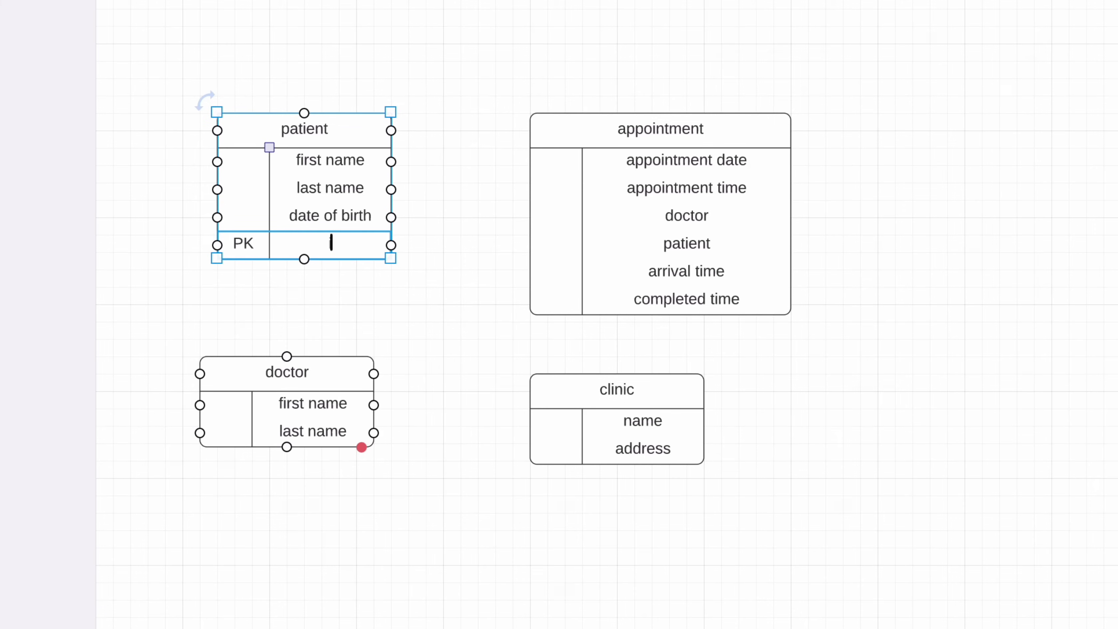
Add the PK 'id' field to patient and FK 'patient id' to appointment
type("id")
type("patient id")
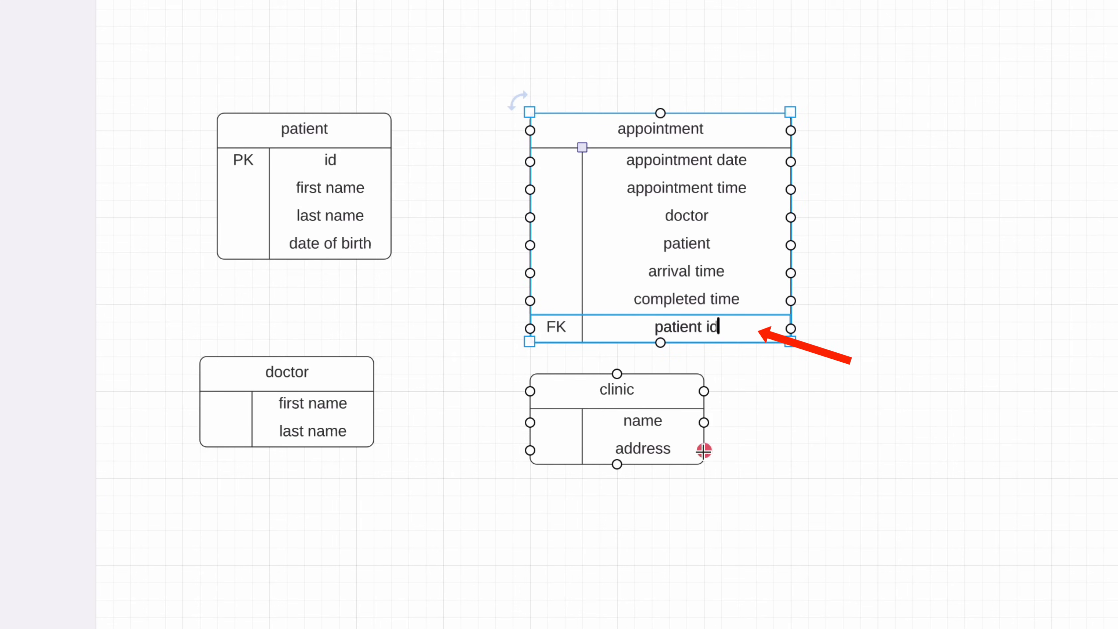
left_click(421, 178)
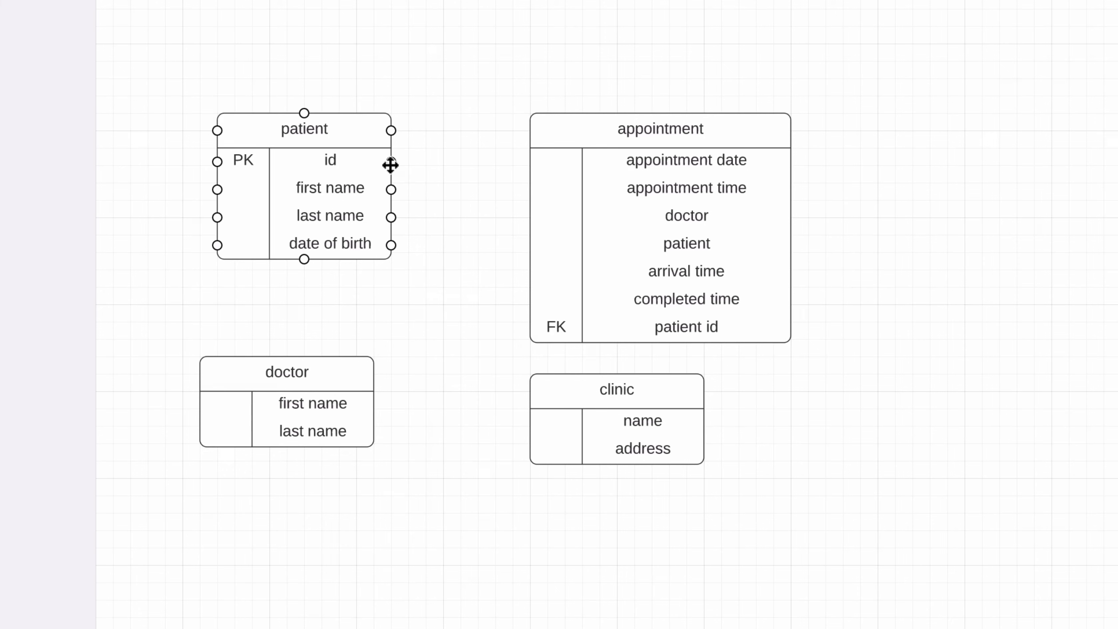
Draw a one-to-many connector from patient's id to appointment's patient id
left_click_drag(390, 161, 529, 332)
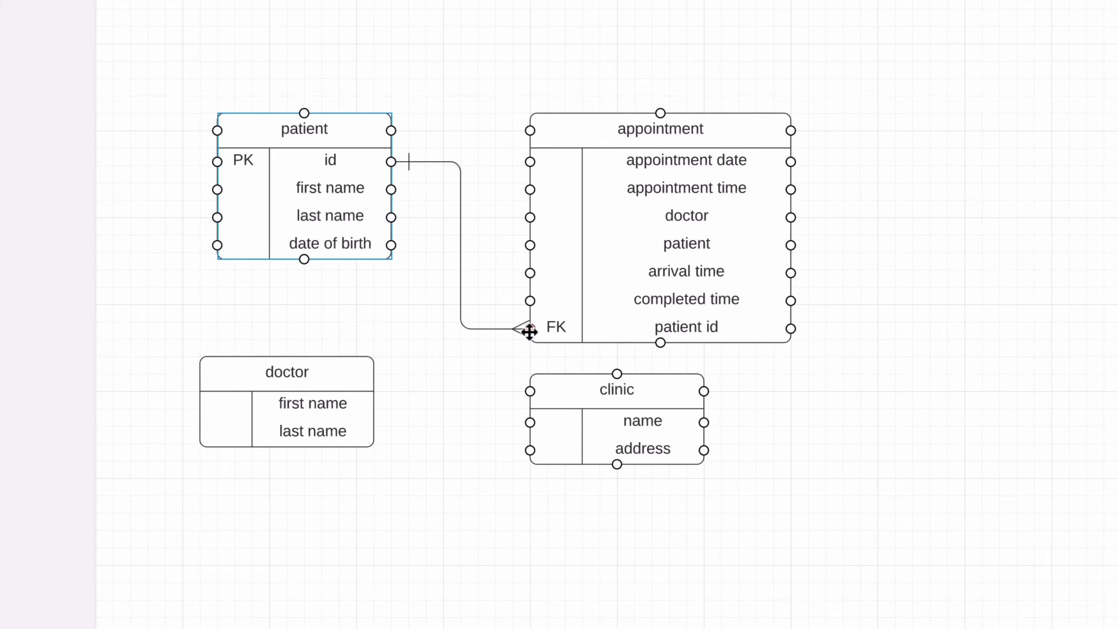
left_click(460, 246)
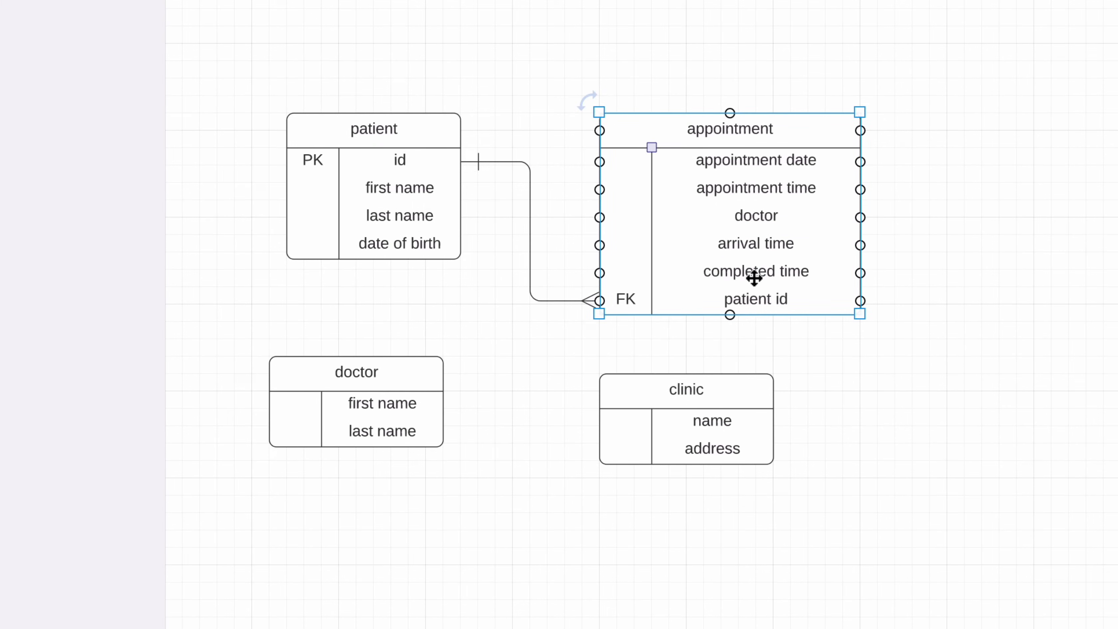
mouse_move(784, 216)
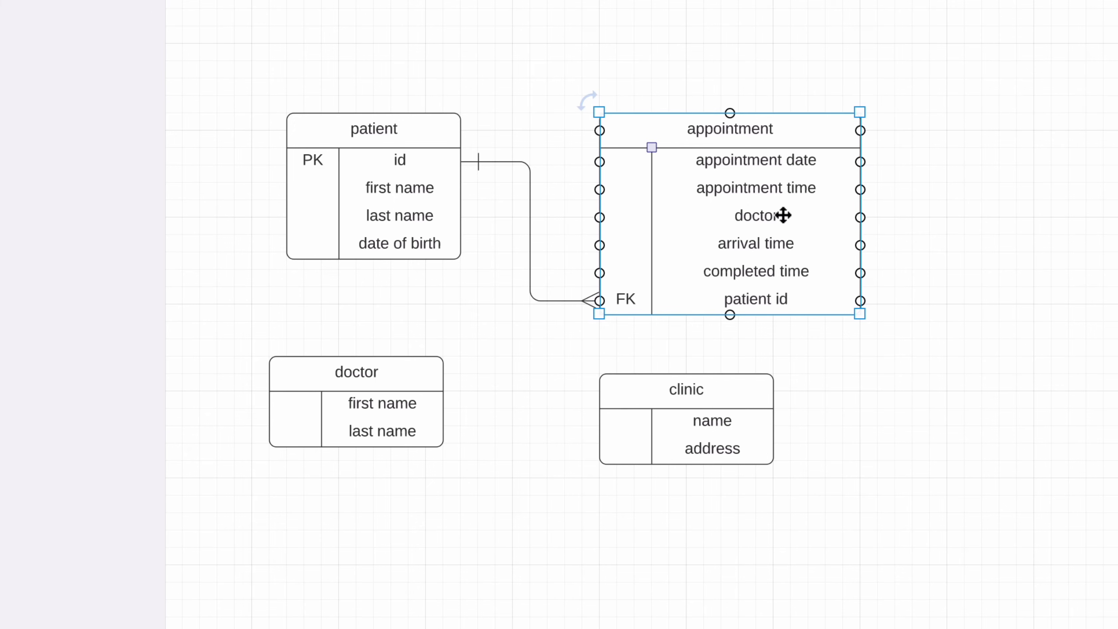
Rename appointment's doctor field to FK 'doctor id' linked one-to-many from doctor's PK id
double_click(755, 216)
type(" id")
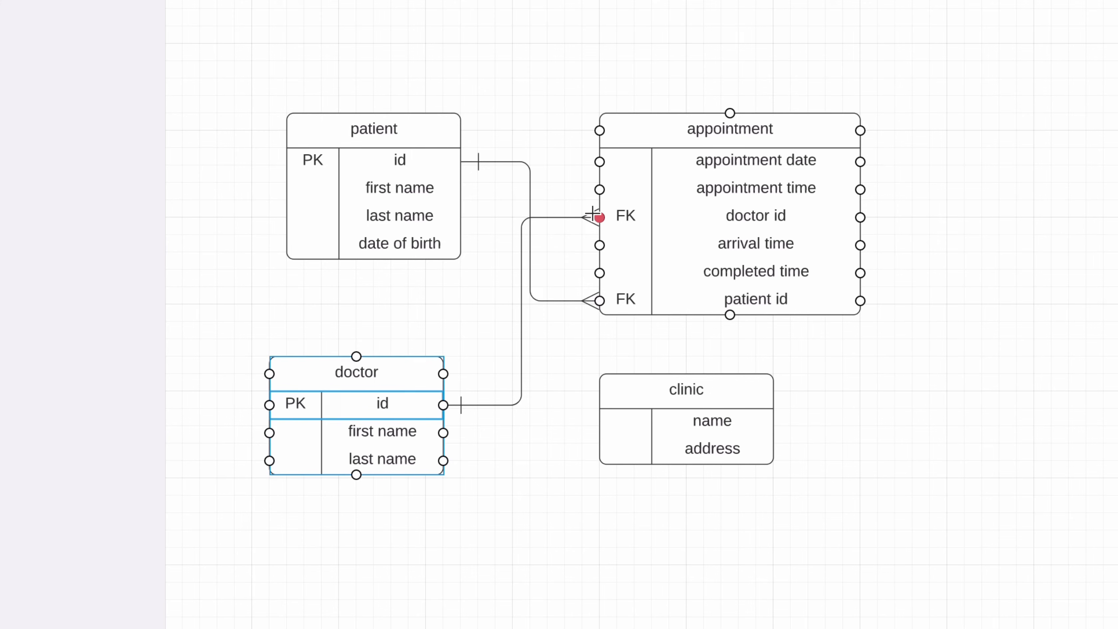
left_click(756, 300)
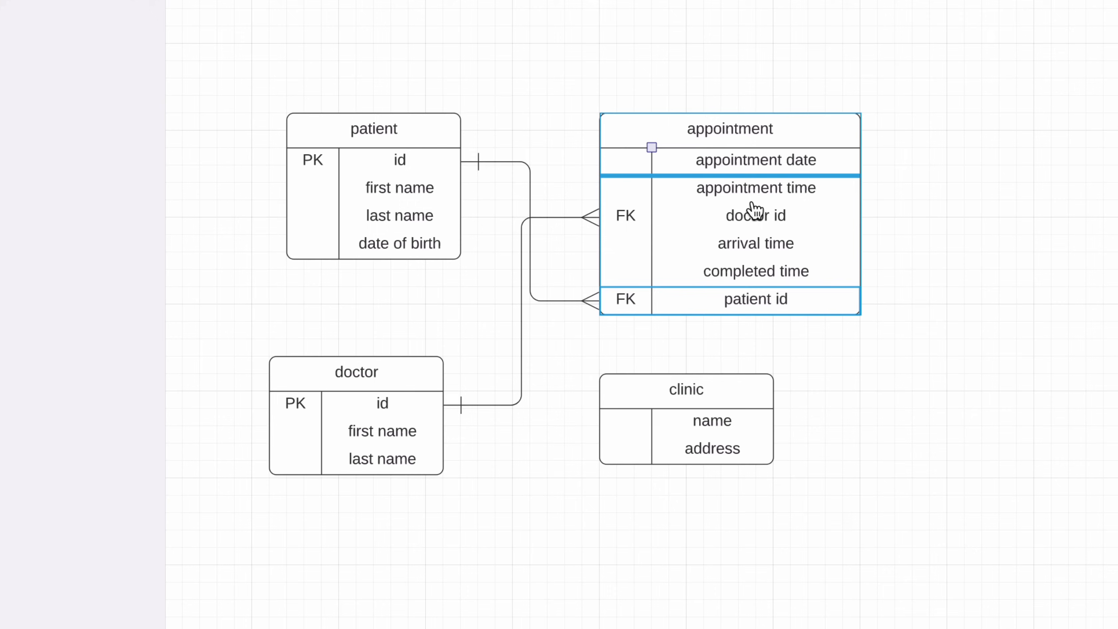
Move patient id beside doctor id and add FK 'clinic id' linked one-to-many from clinic's PK id
left_click(687, 390)
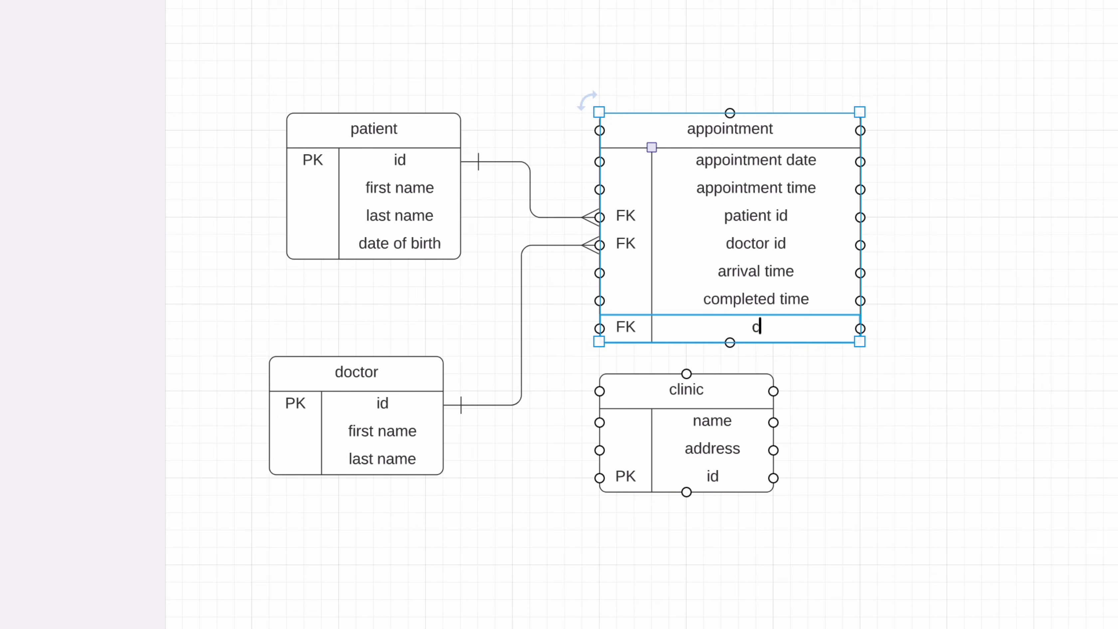
type("linic id")
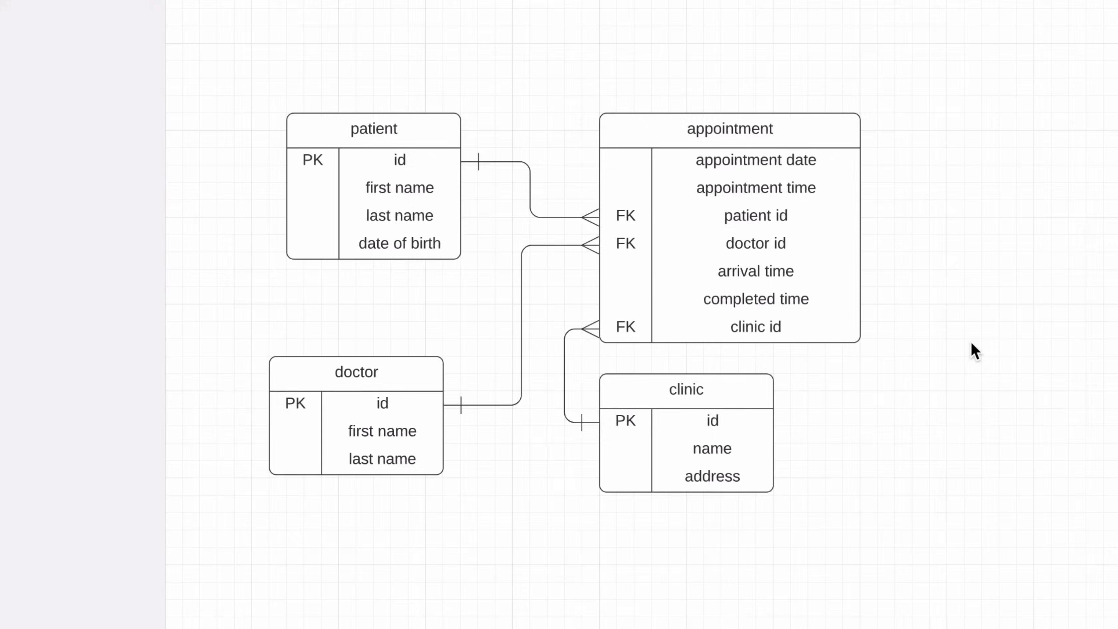
mouse_move(982, 377)
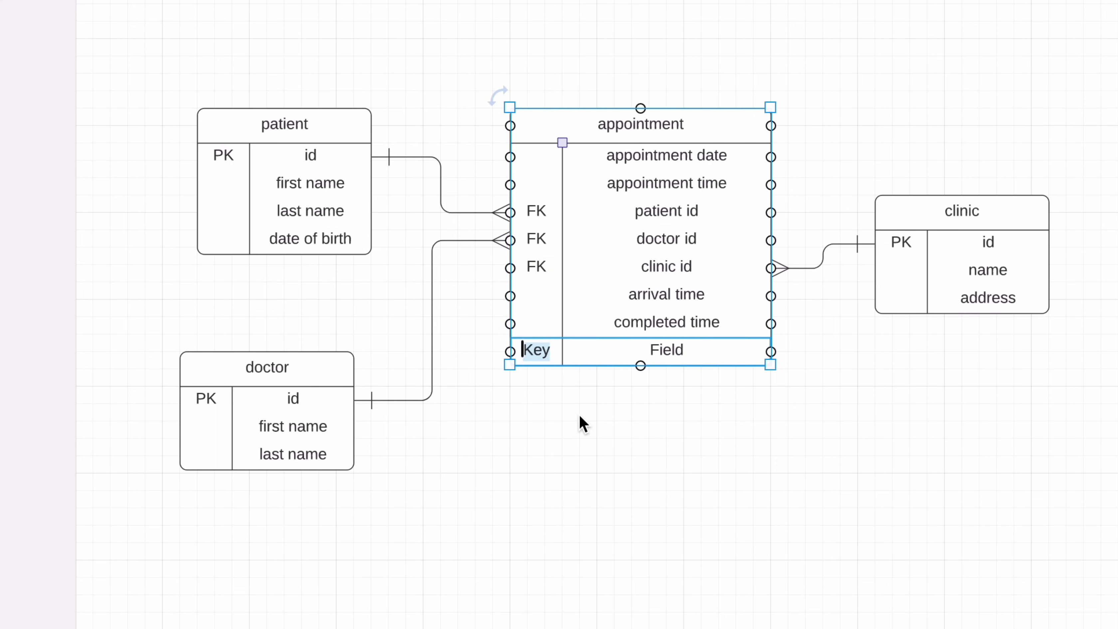
Enter 'appointment id' as the appointment table's own identifier field
type("appointment id")
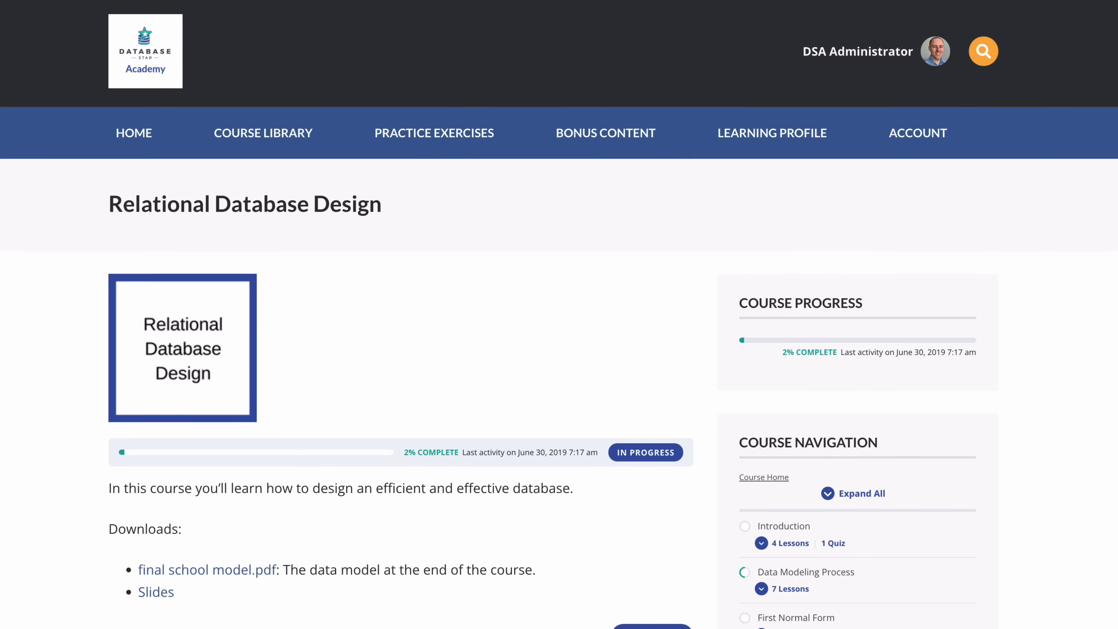
Scroll the Relational Database Design course page down through its module lesson lists
scroll("down", 3)
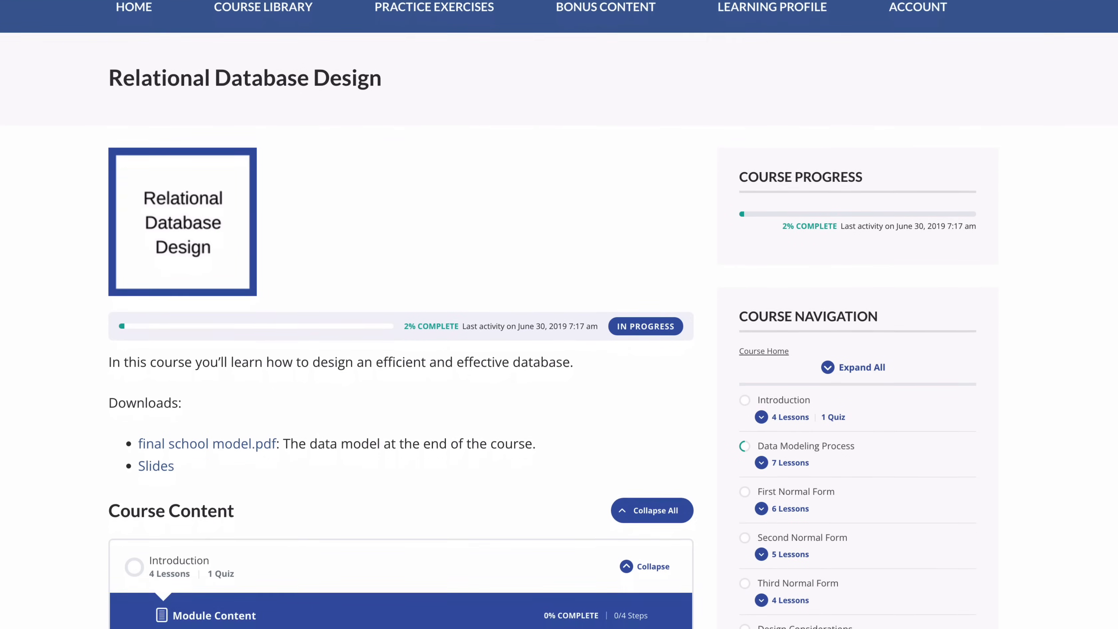
scroll("down", 3)
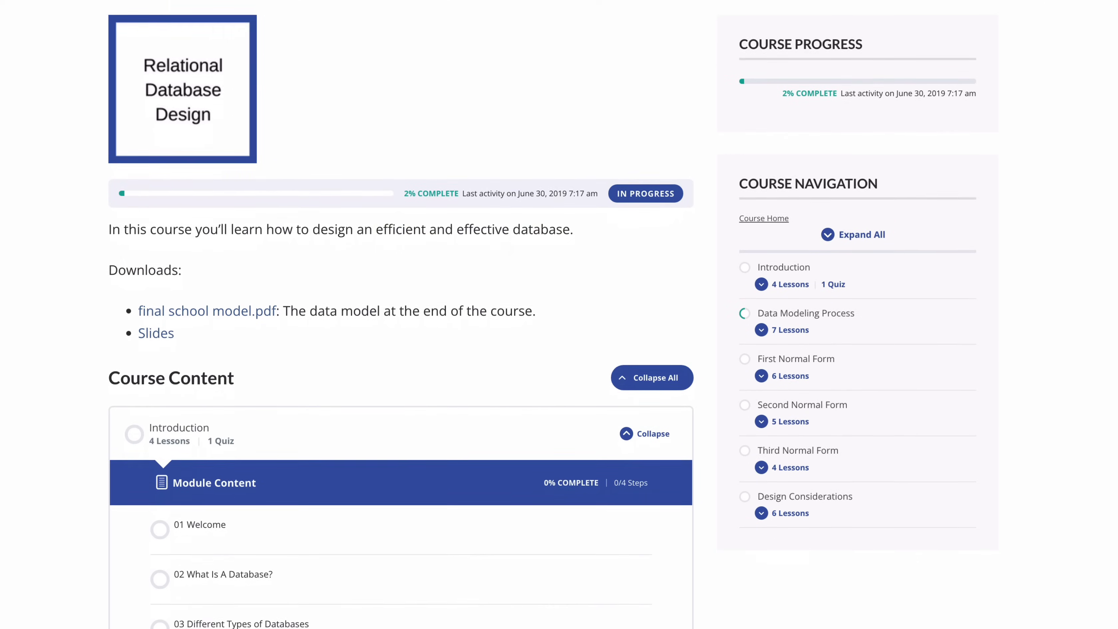
scroll("down", 3)
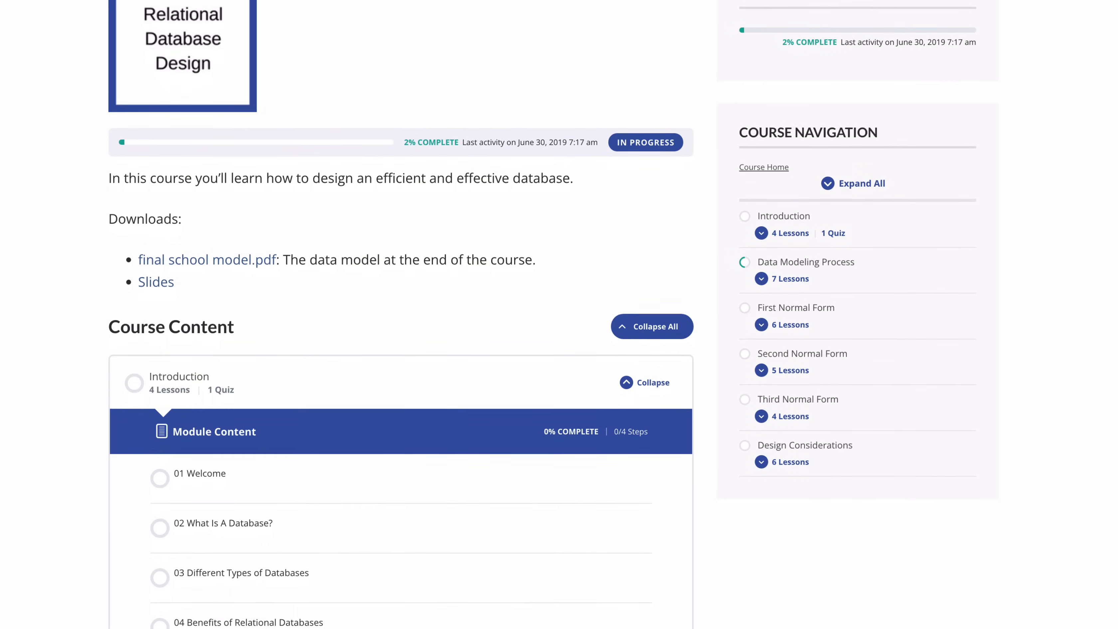
scroll("down", 3)
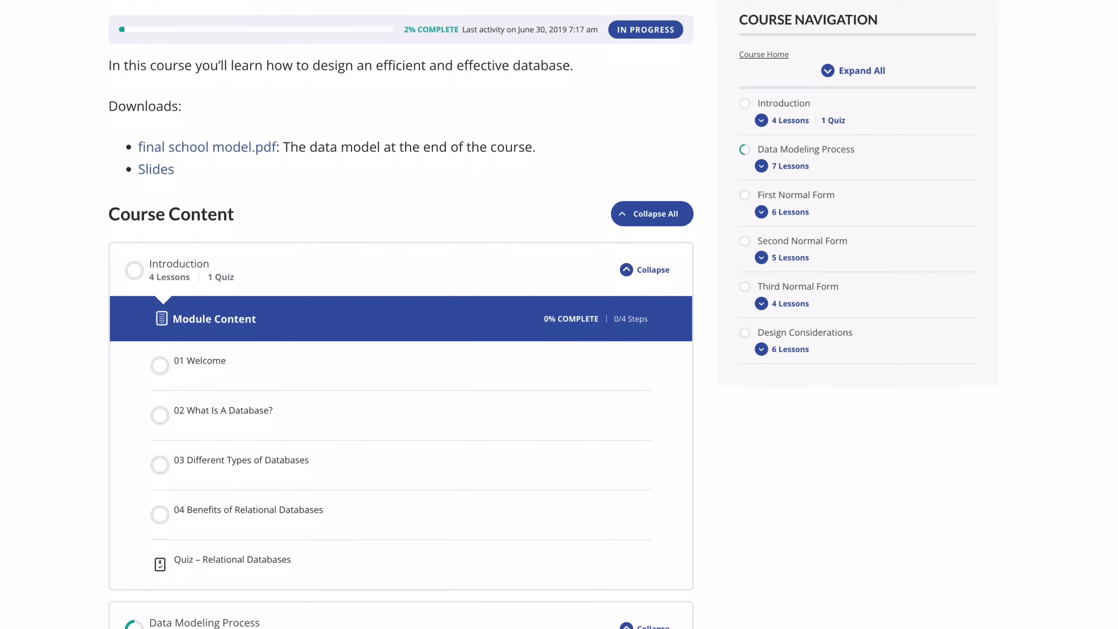
scroll("down", 3)
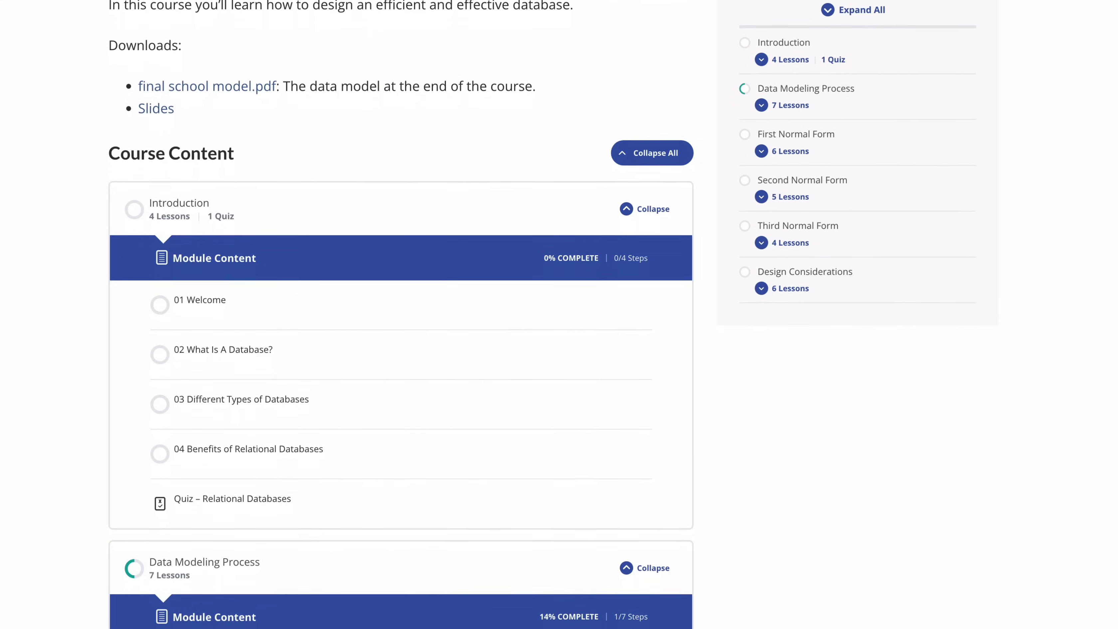
scroll("down", 3)
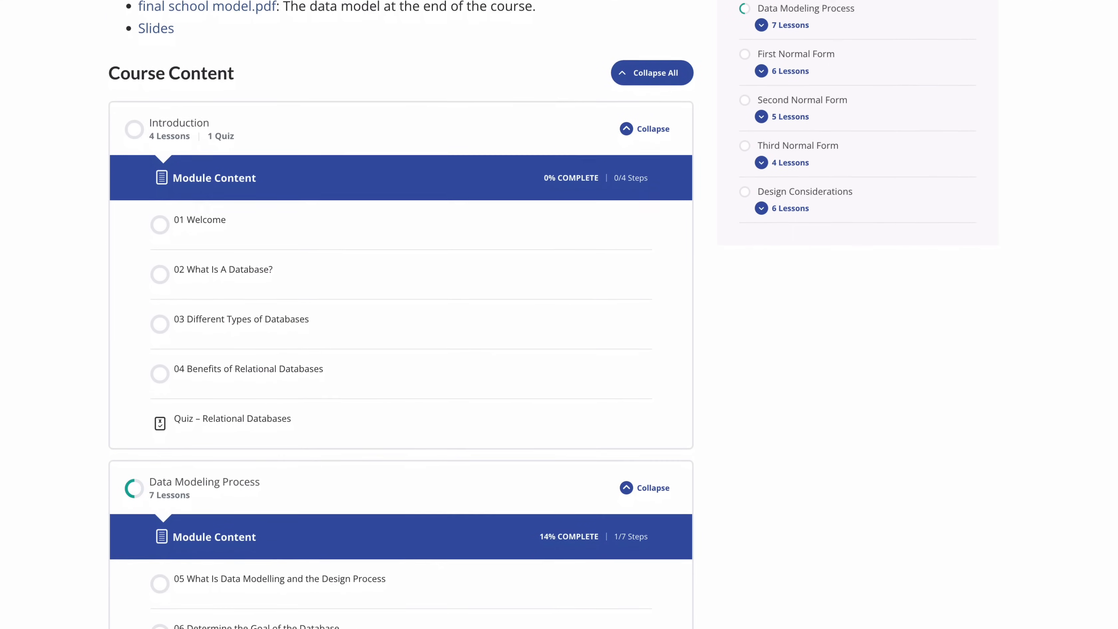
scroll("down", 3)
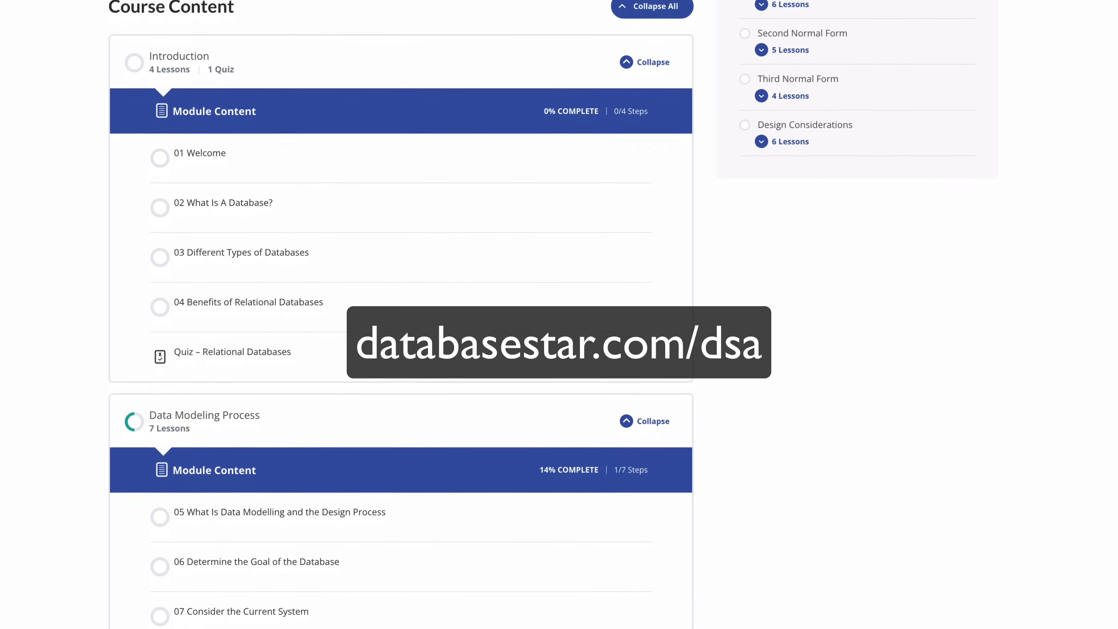
scroll("down", 3)
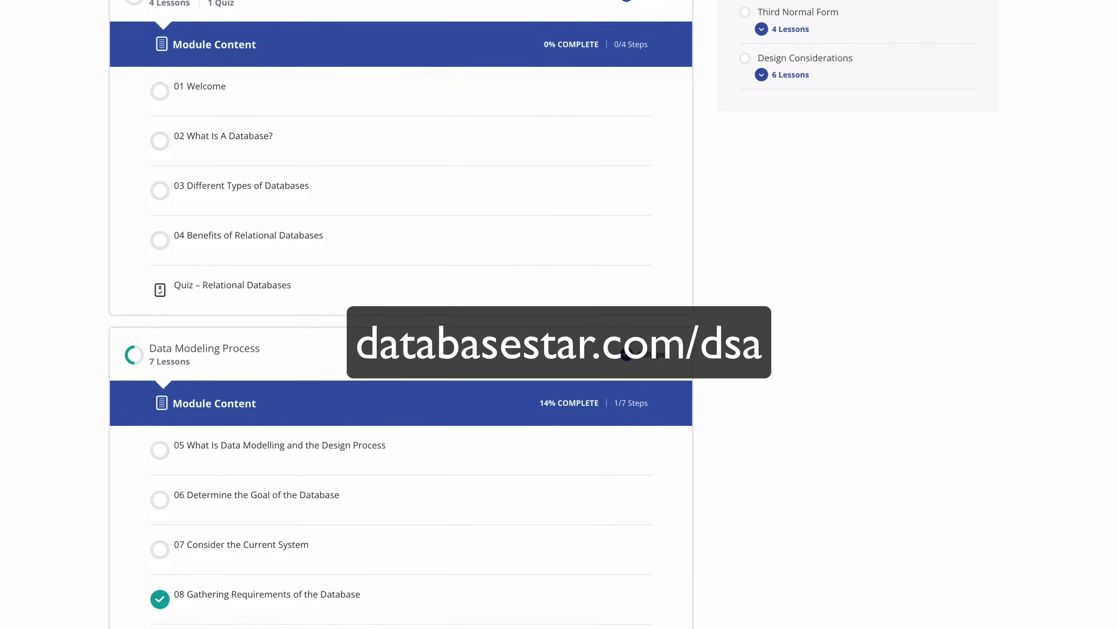
scroll("down", 3)
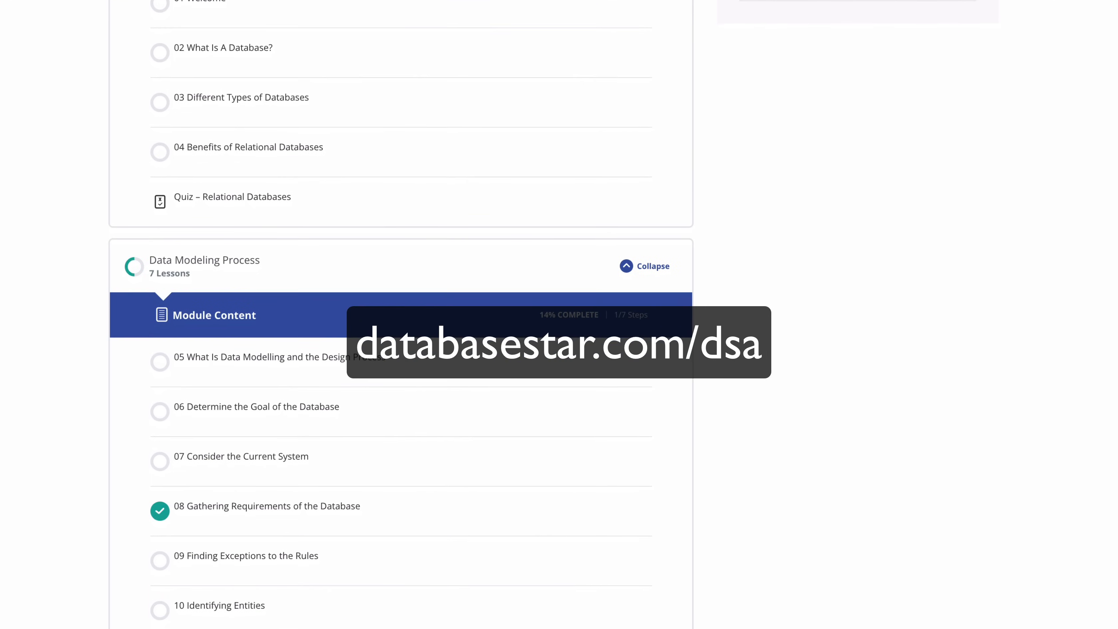